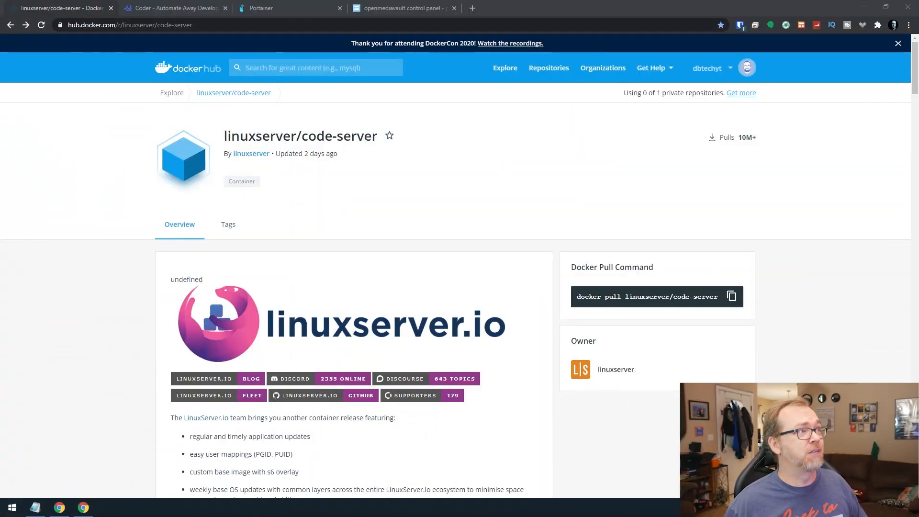
{"action": "mouse_move", "coordinate": [210, 301]}
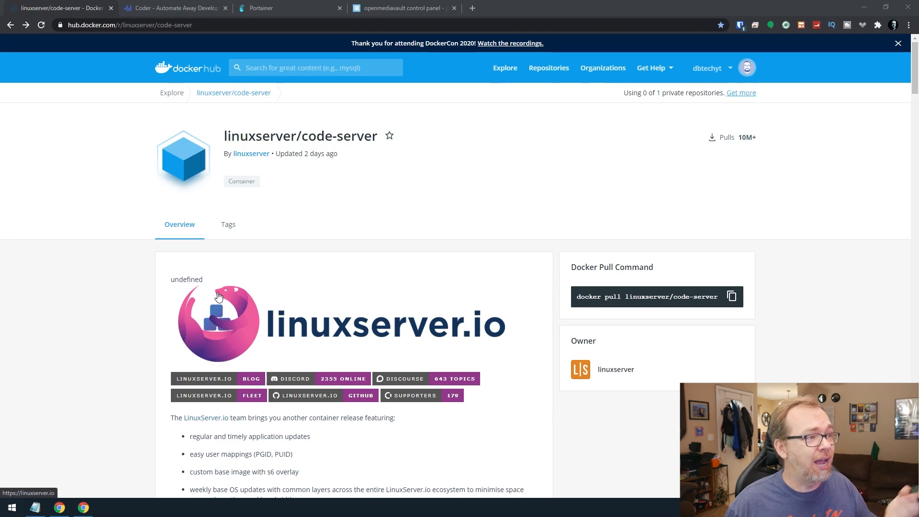
Scroll the linuxserver/code-server overview down to the code-server description.
{"action": "scroll", "scroll_direction": "down", "scroll_amount": 3}
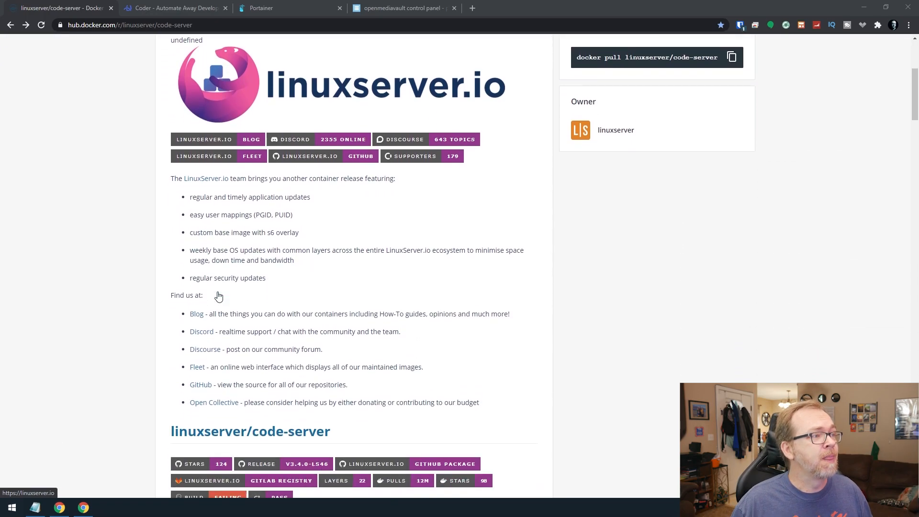
{"action": "scroll", "scroll_direction": "down", "scroll_amount": 3}
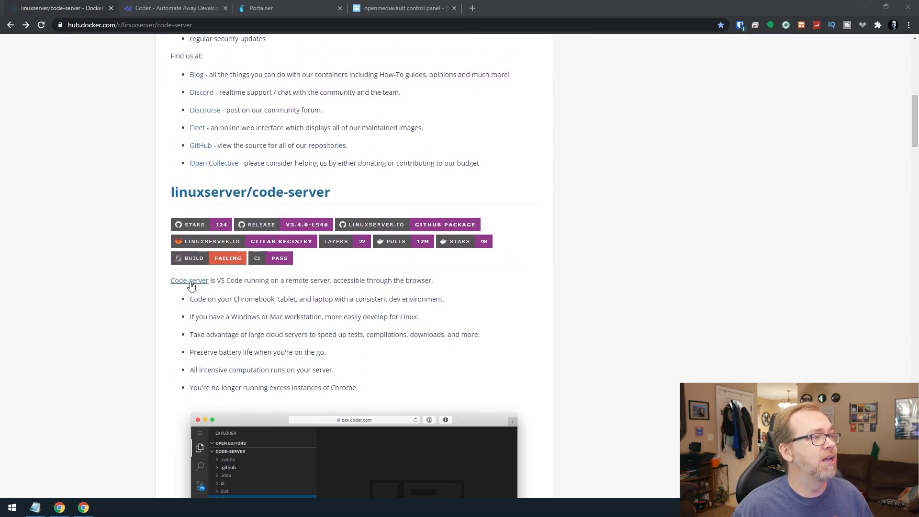
{"action": "mouse_move", "coordinate": [205, 285]}
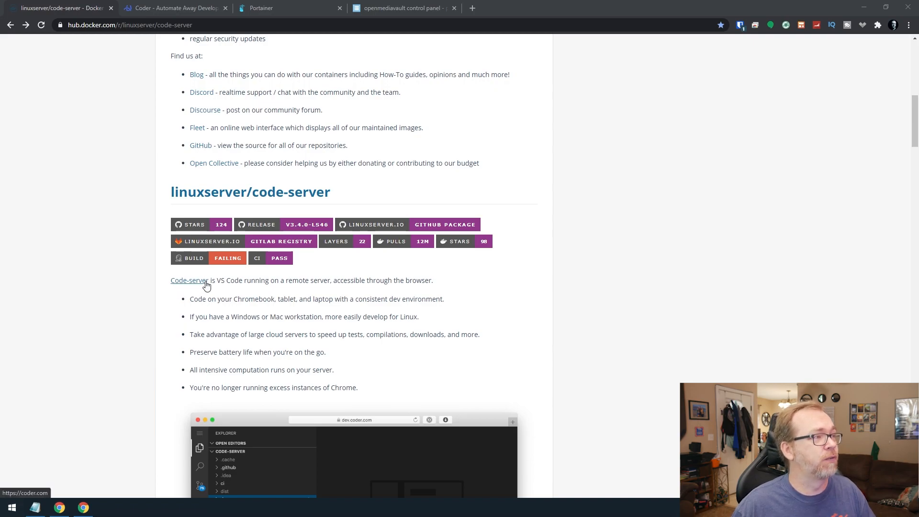
{"action": "mouse_move", "coordinate": [228, 286]}
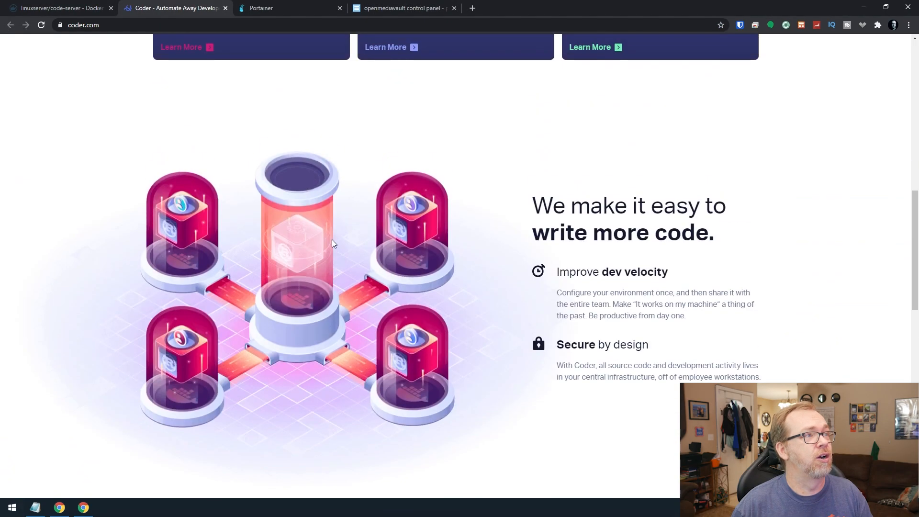
From the Coder site's open-source listing, open the cdr/code-server GitHub repository.
{"action": "scroll", "scroll_direction": "up", "scroll_amount": 3}
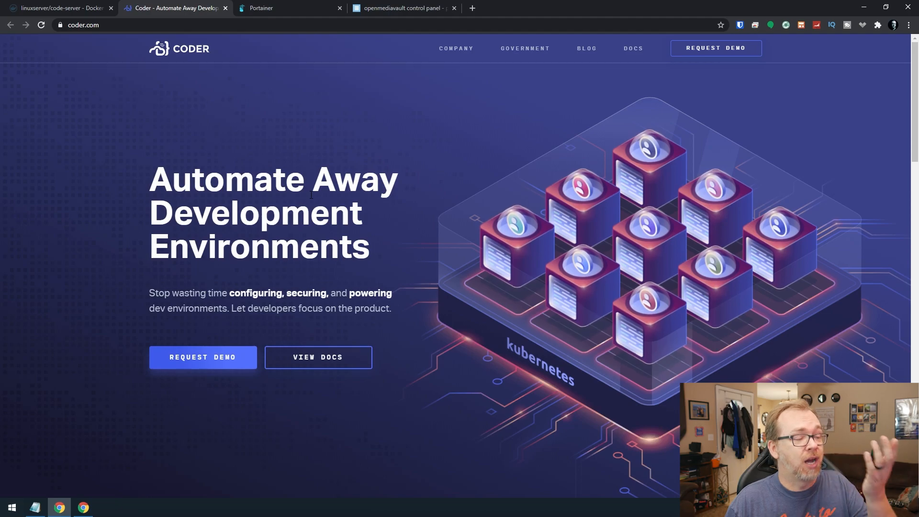
{"action": "scroll", "scroll_direction": "down", "scroll_amount": 3}
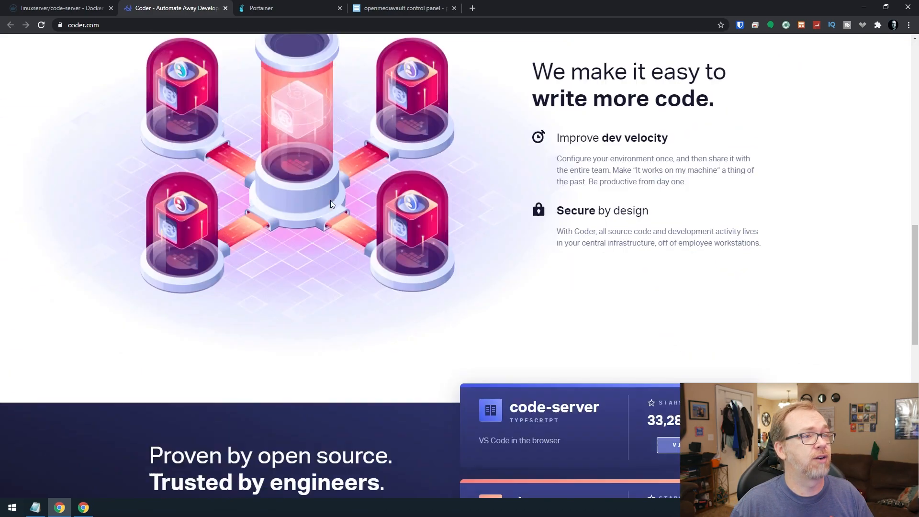
{"action": "scroll", "scroll_direction": "down", "scroll_amount": 3}
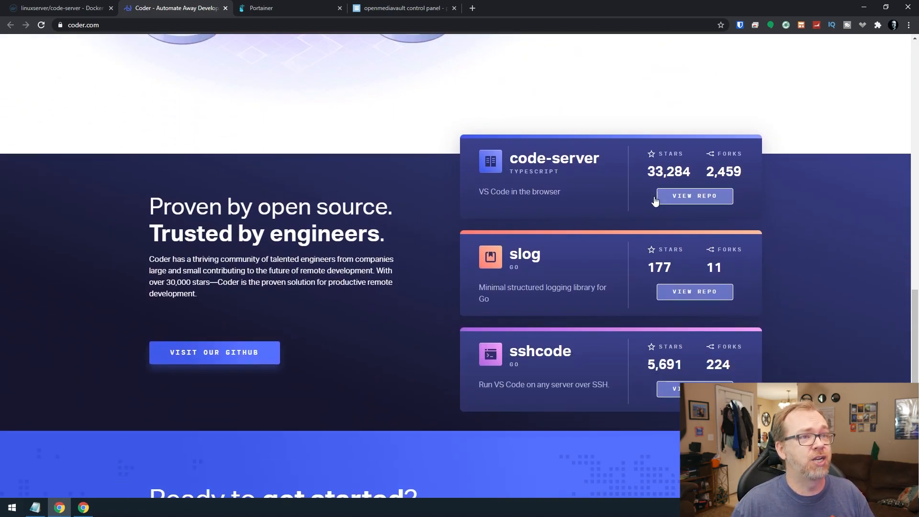
{"action": "mouse_move", "coordinate": [694, 195]}
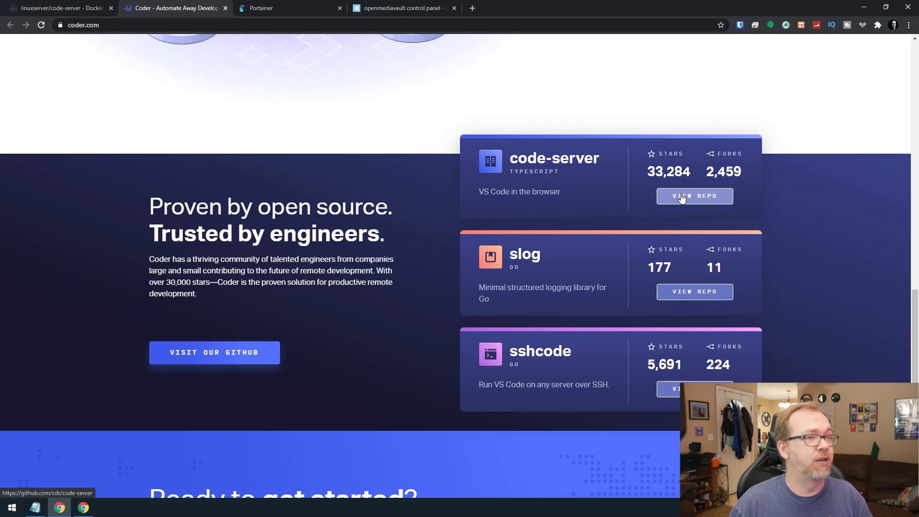
{"action": "left_click", "coordinate": [695, 195]}
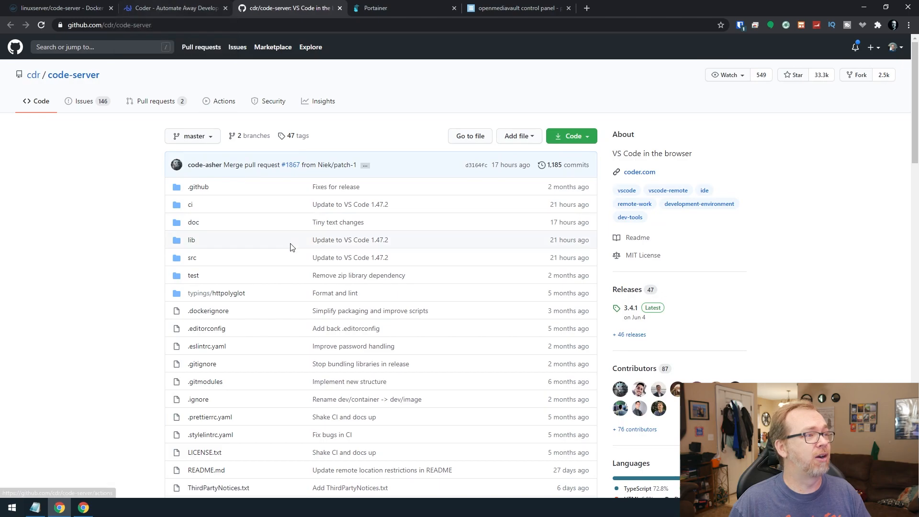
Skim the README's install and FAQ sections, then close the GitHub tab.
{"action": "scroll", "scroll_direction": "down", "scroll_amount": 3}
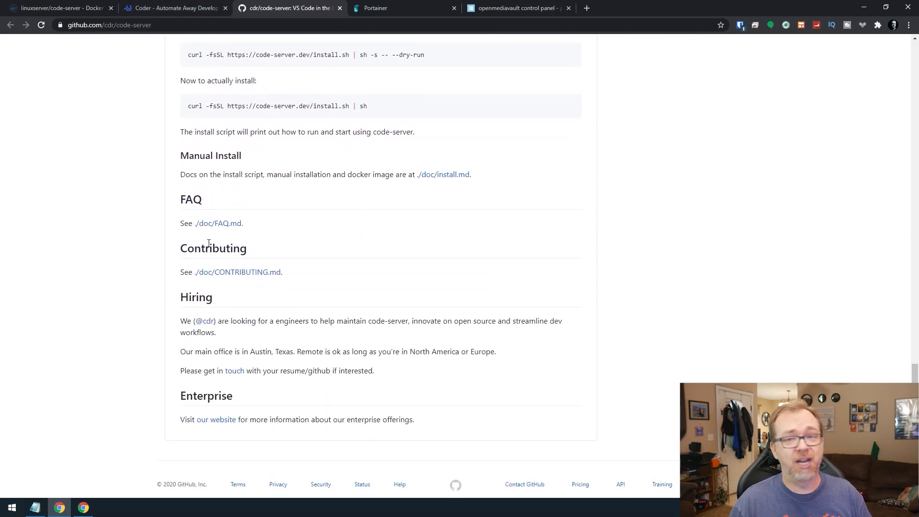
{"action": "scroll", "scroll_direction": "down", "scroll_amount": 3}
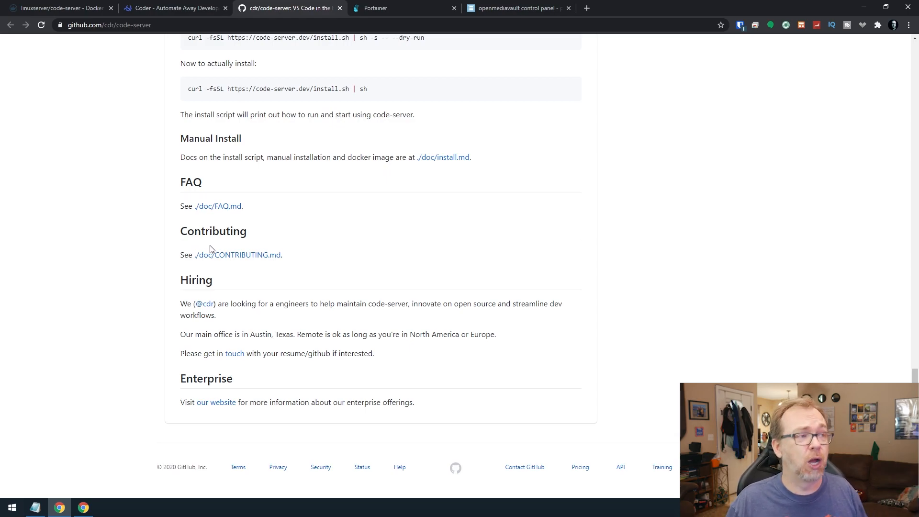
{"action": "left_click", "coordinate": [174, 8]}
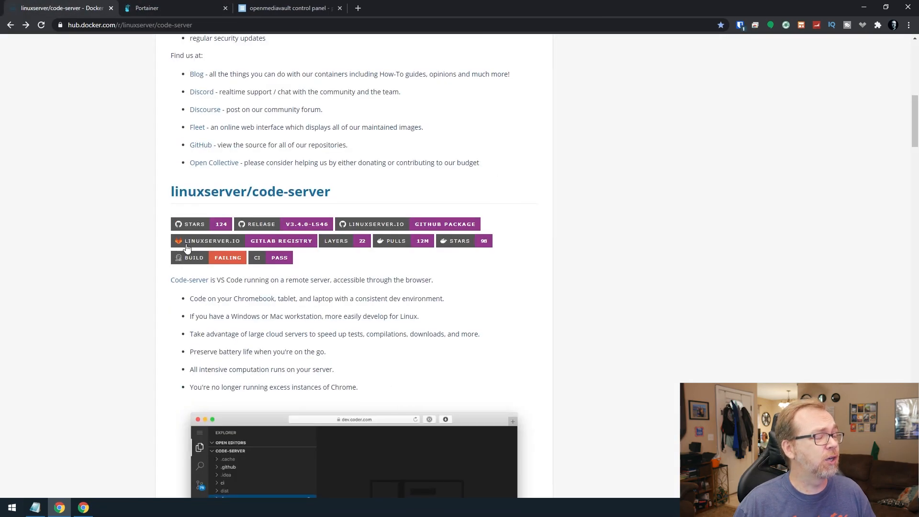
Select the whole docker-compose YAML under Usage and switch to Portainer.
{"action": "scroll", "scroll_direction": "down", "scroll_amount": 3}
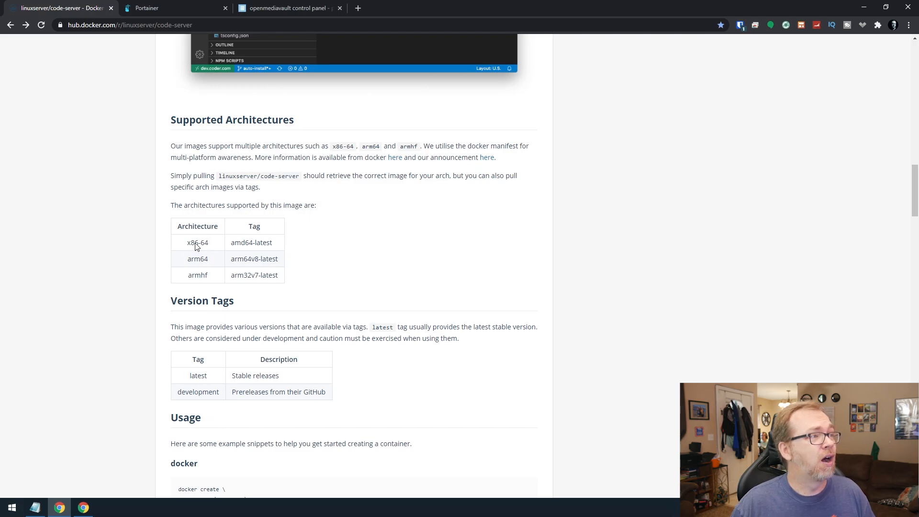
{"action": "mouse_move", "coordinate": [221, 262]}
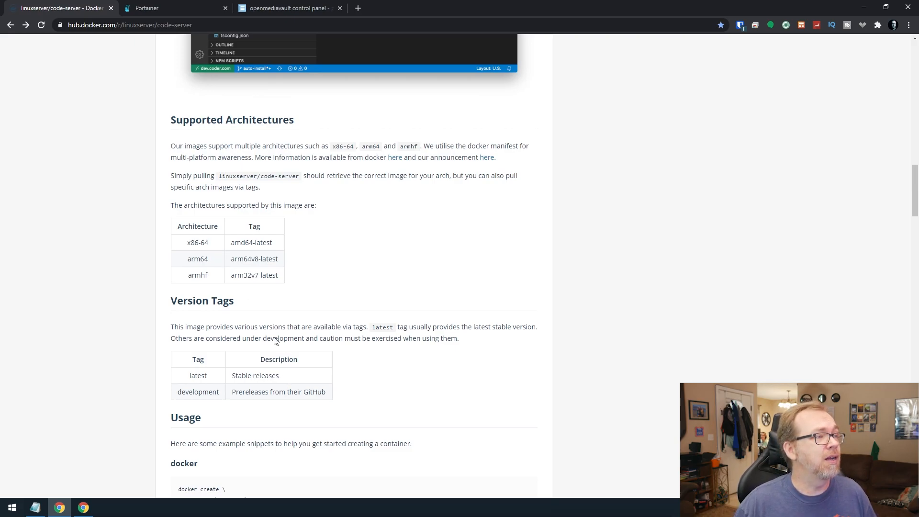
{"action": "scroll", "scroll_direction": "down", "scroll_amount": 3}
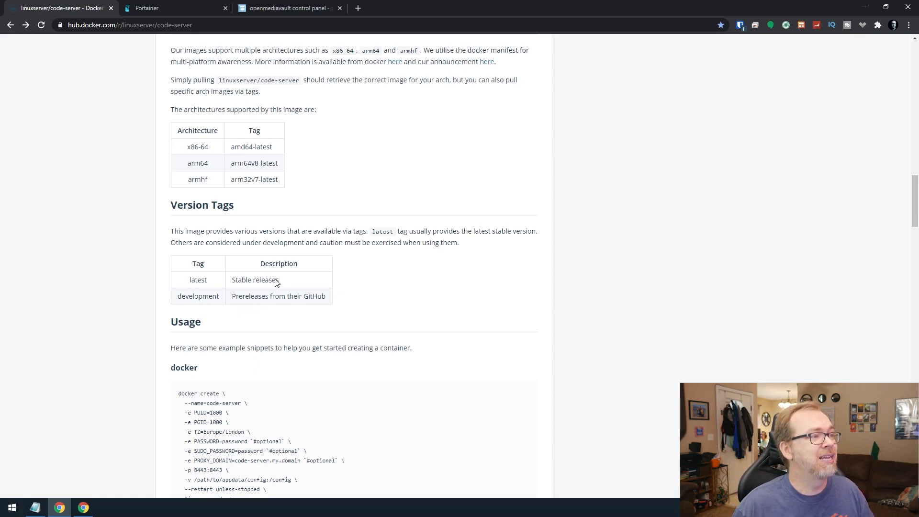
{"action": "scroll", "scroll_direction": "down", "scroll_amount": 3}
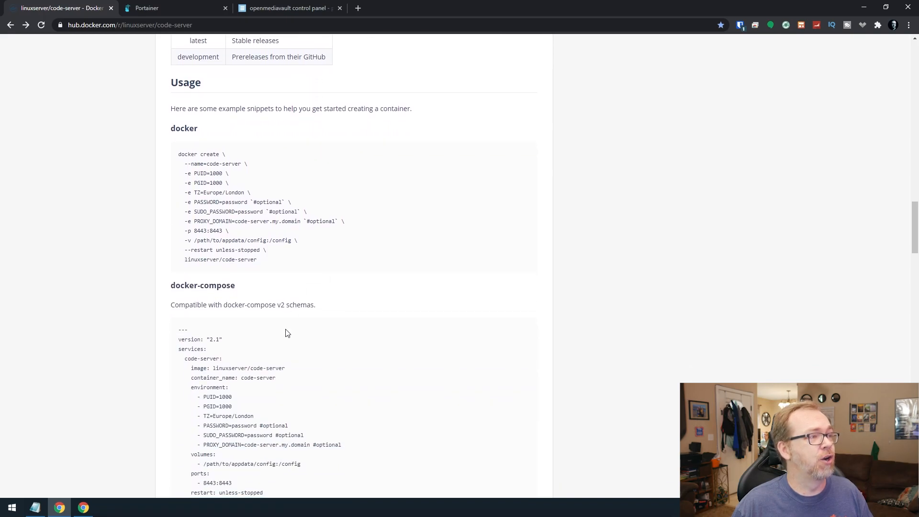
{"action": "scroll", "scroll_direction": "down", "scroll_amount": 3}
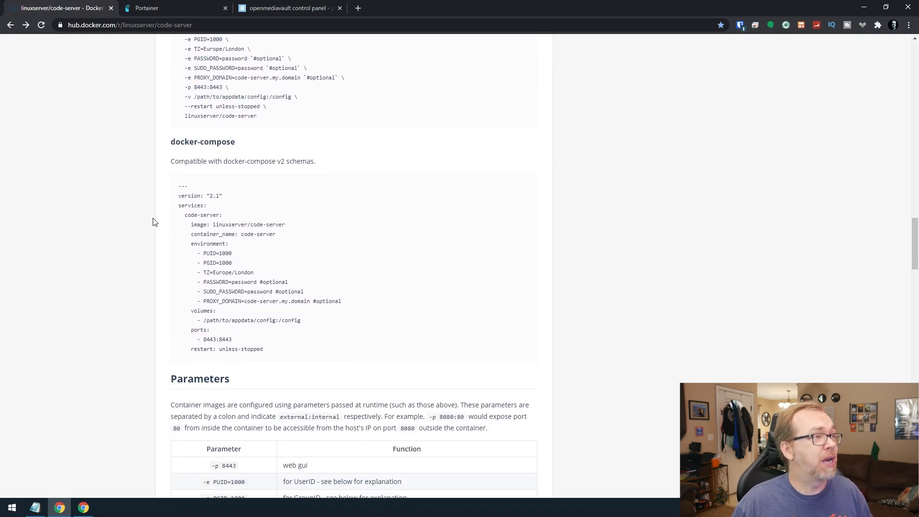
{"action": "left_click_drag", "start_coordinate": [179, 186], "coordinate": [262, 348]}
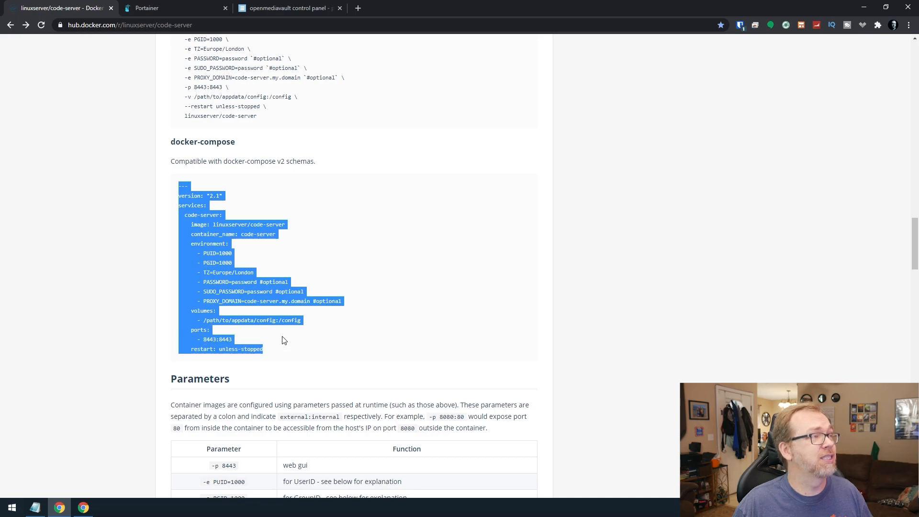
{"action": "left_click", "coordinate": [170, 8]}
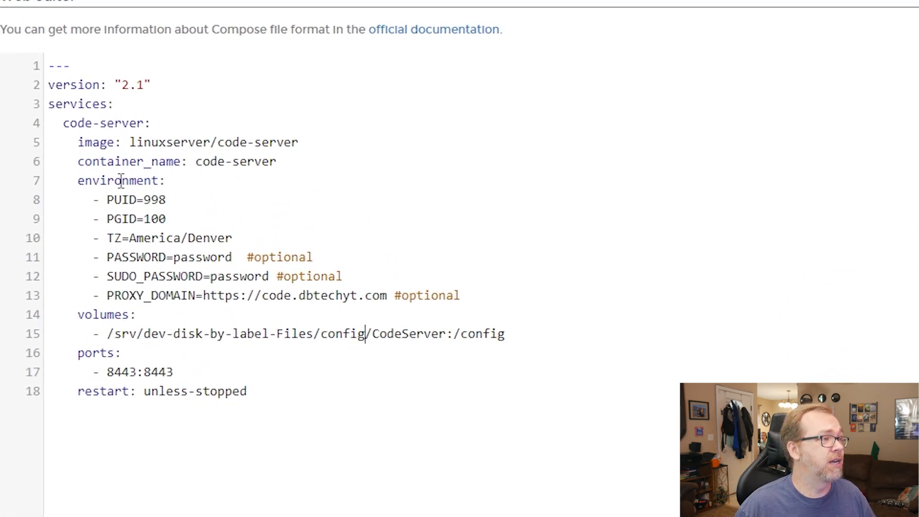
Review the PUID/PGID, PASSWORD and config volume host path in the pasted compose, then go to openmediavault.
{"action": "left_click_drag", "start_coordinate": [107, 199], "coordinate": [165, 219]}
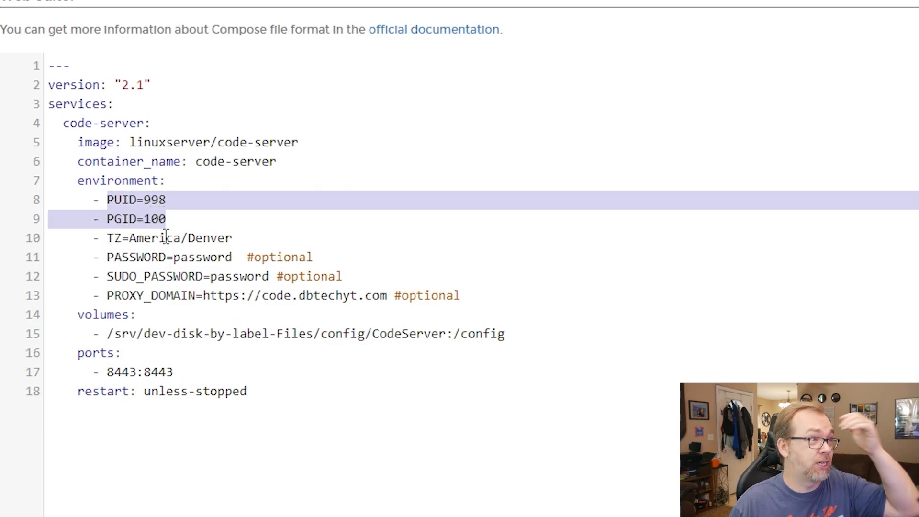
{"action": "double_click", "coordinate": [202, 257]}
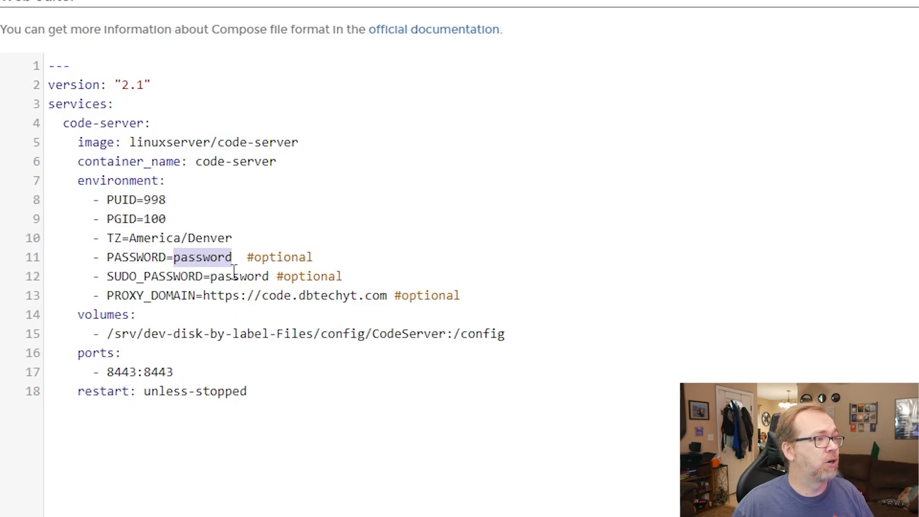
{"action": "left_click", "coordinate": [233, 276]}
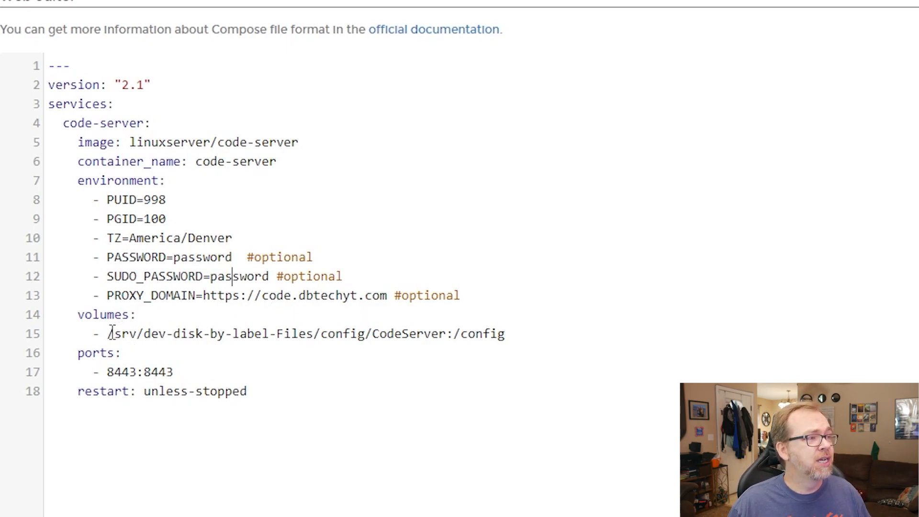
{"action": "left_click_drag", "start_coordinate": [108, 333], "coordinate": [365, 334]}
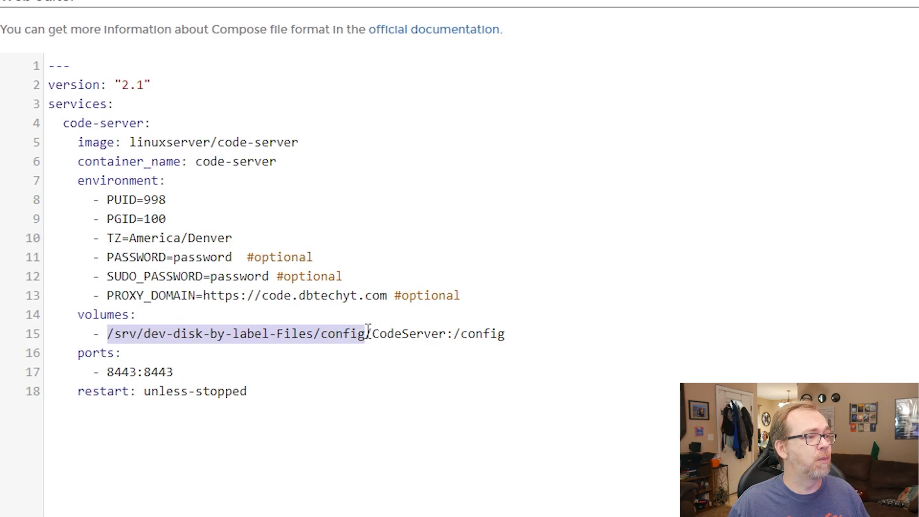
{"action": "left_click", "coordinate": [287, 7]}
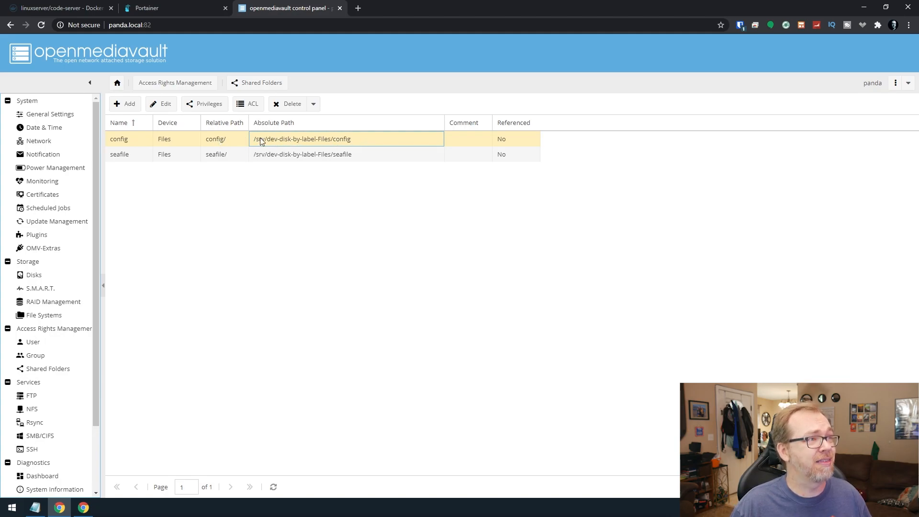
Read the config shared folder's absolute path and return to the Portainer stack.
{"action": "left_click", "coordinate": [169, 8]}
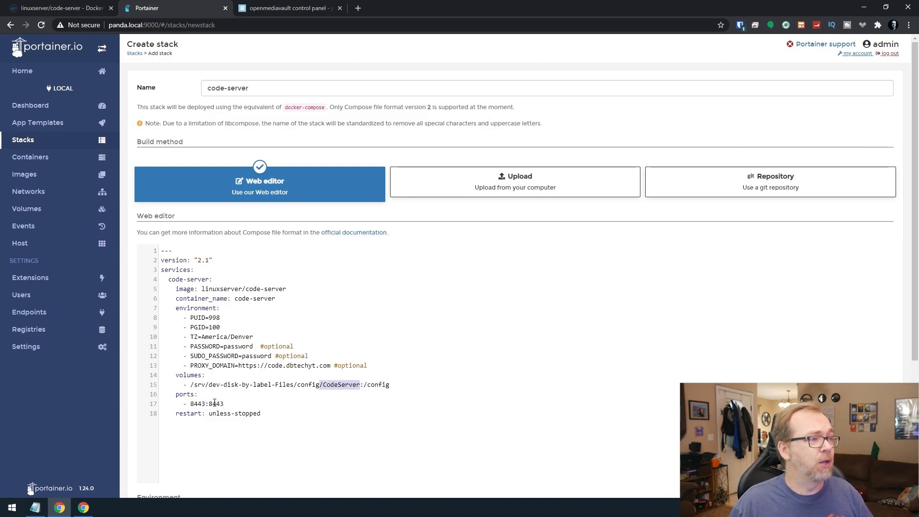
Verify the 8443:8443 port mapping and deploy the code-server stack.
{"action": "double_click", "coordinate": [207, 404]}
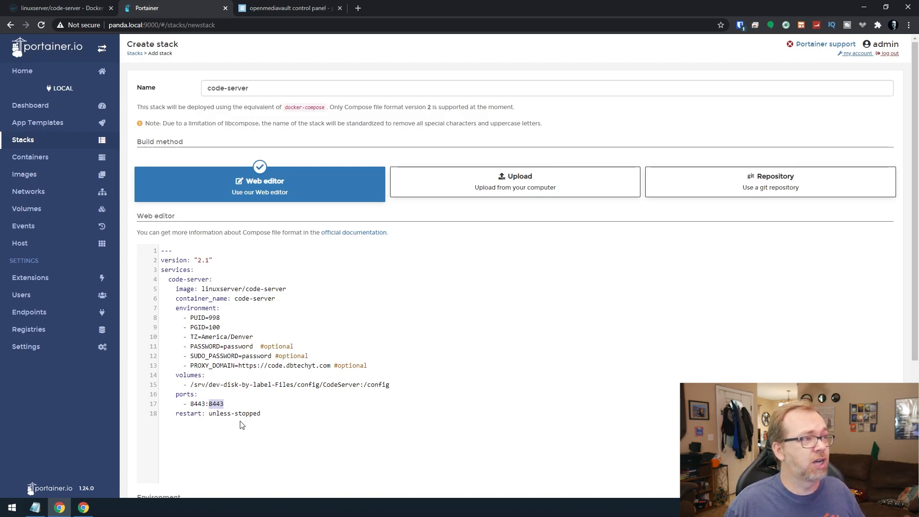
{"action": "scroll", "scroll_direction": "down", "scroll_amount": 3}
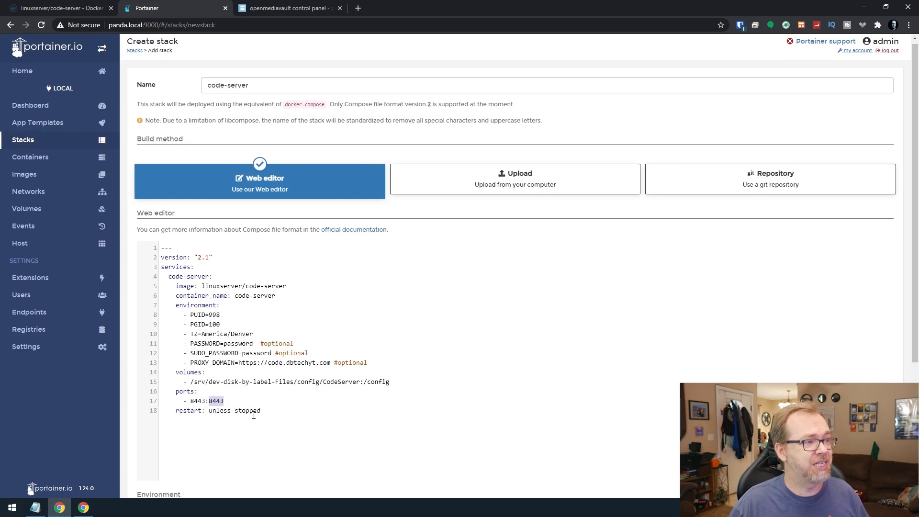
{"action": "scroll", "scroll_direction": "down", "scroll_amount": 3}
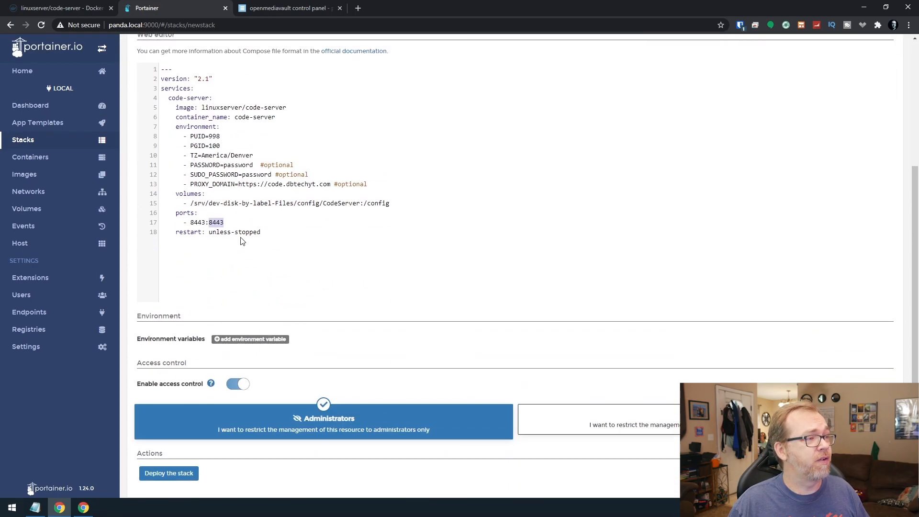
{"action": "left_click", "coordinate": [168, 473]}
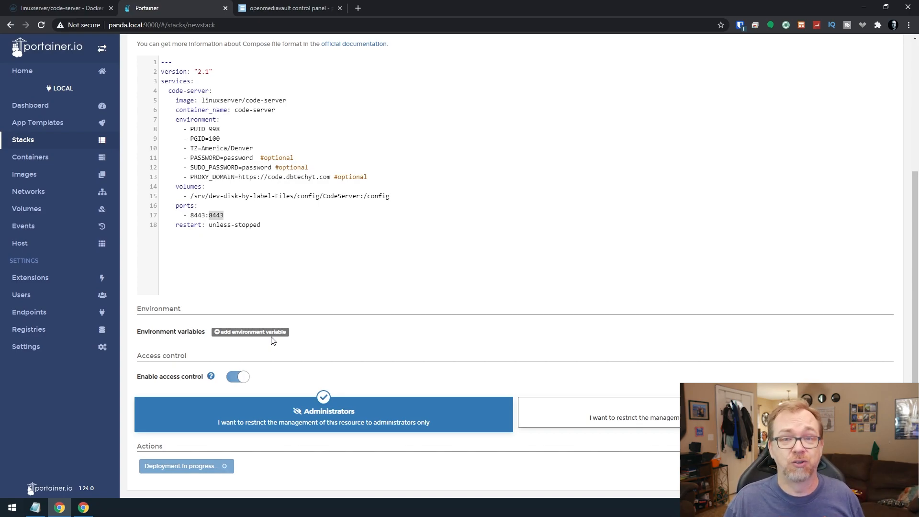
{"action": "mouse_move", "coordinate": [249, 338]}
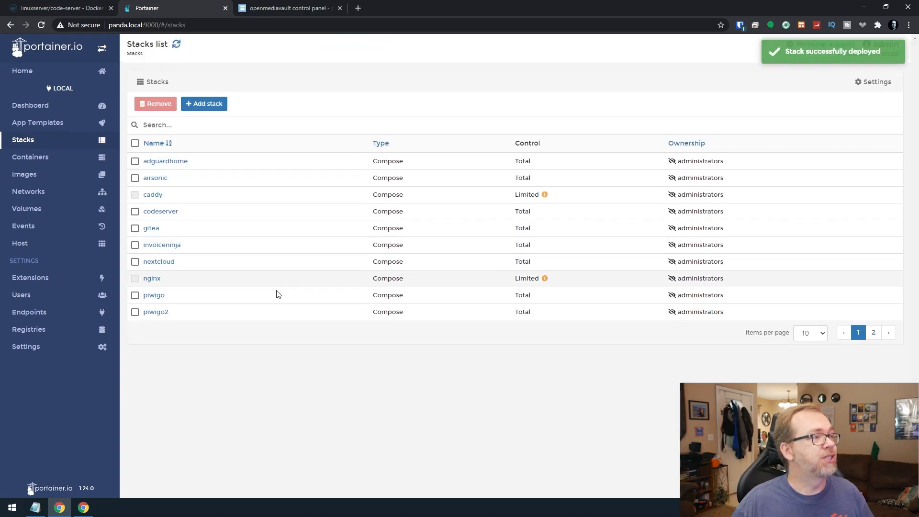
Open the codeserver stack and confirm its container is running with 8443 published.
{"action": "left_click", "coordinate": [161, 210]}
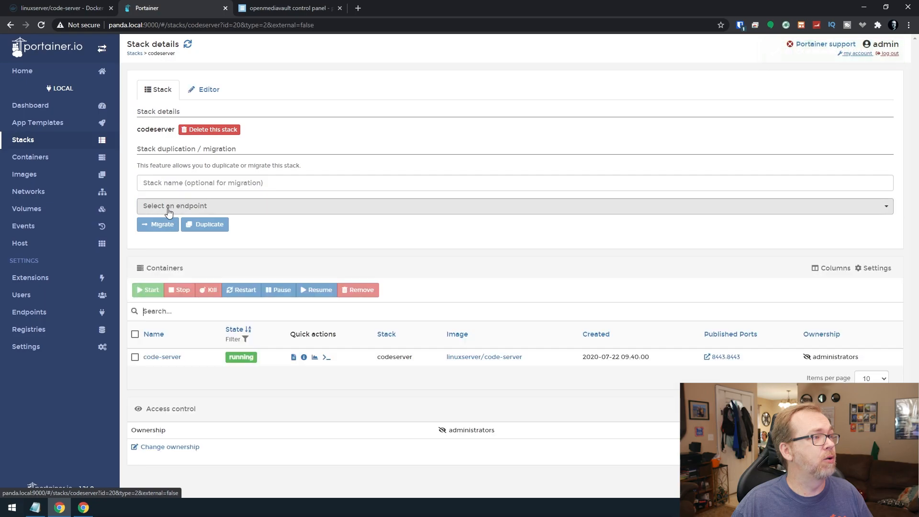
{"action": "left_click", "coordinate": [314, 357]}
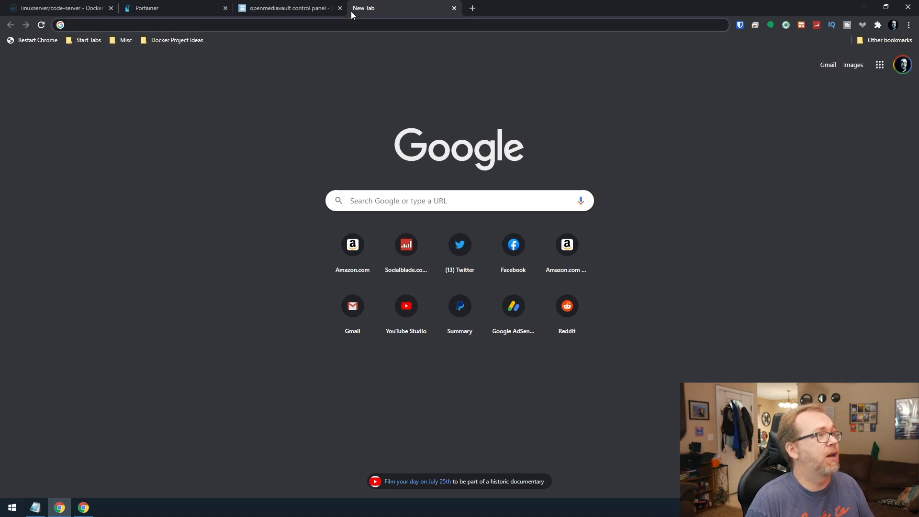
Browse to panda.local on port 8443 and log in to code-server with its password.
{"action": "type", "text": "panda.local:9000"}
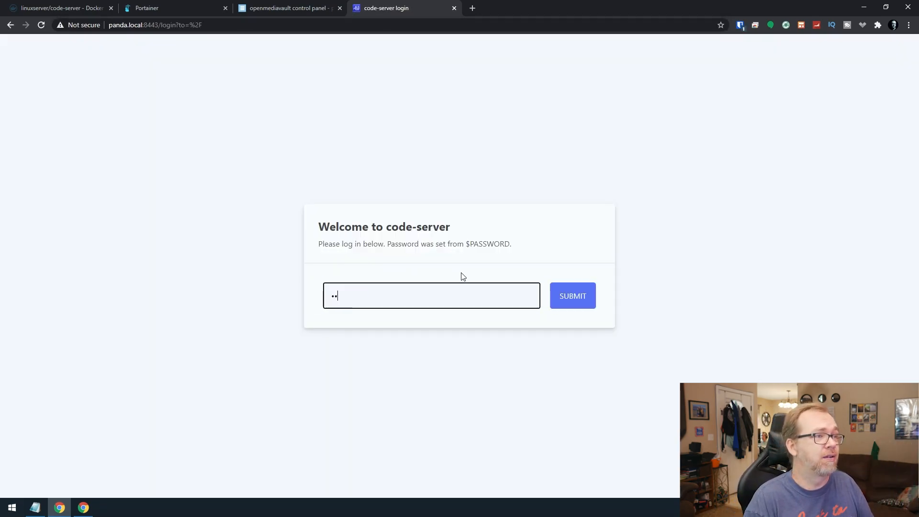
{"action": "left_click", "coordinate": [573, 296]}
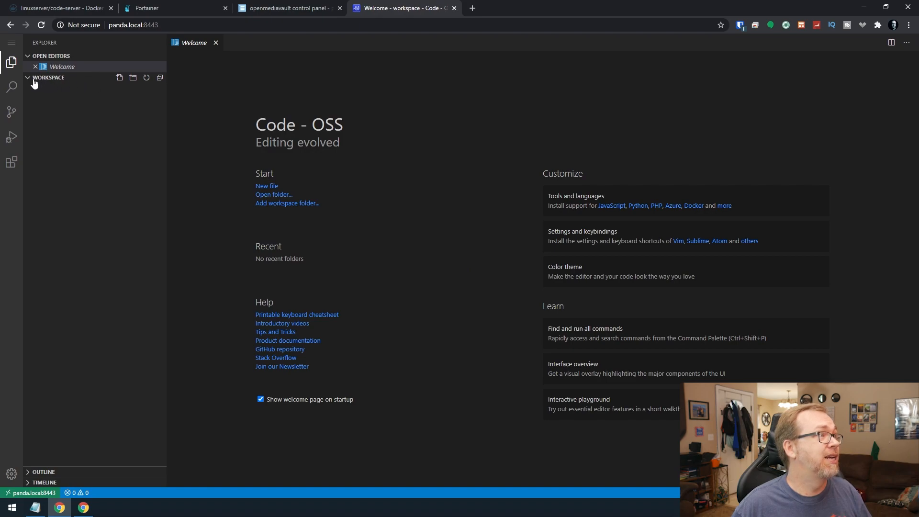
{"action": "mouse_move", "coordinate": [50, 93]}
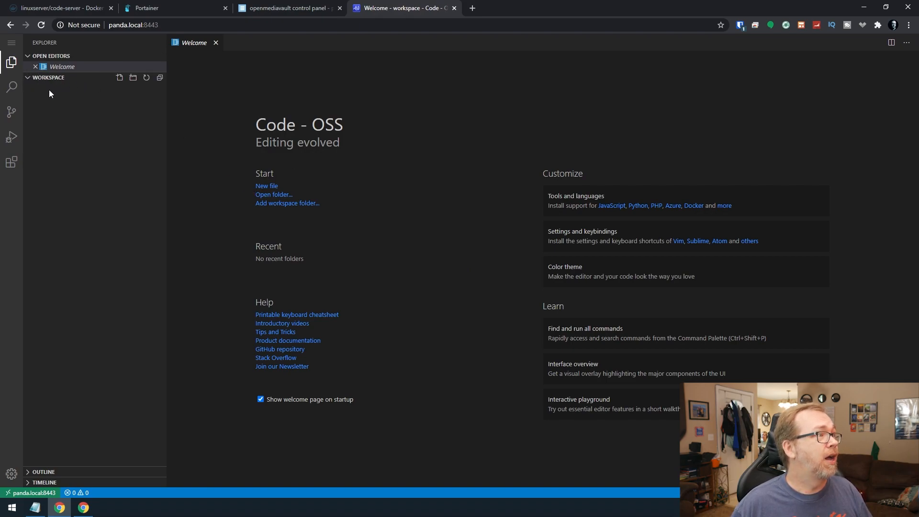
Collapse the empty WORKSPACE section in the Explorer sidebar.
{"action": "left_click", "coordinate": [48, 77]}
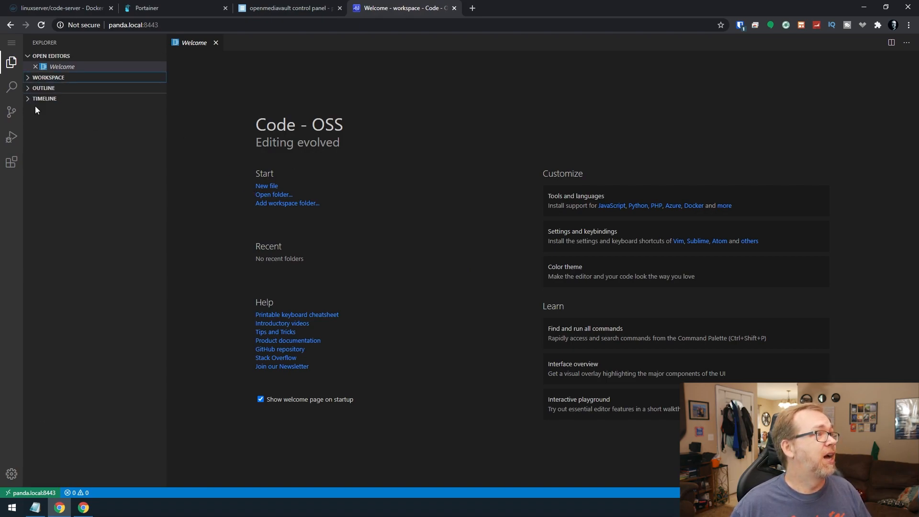
{"action": "mouse_move", "coordinate": [17, 87]}
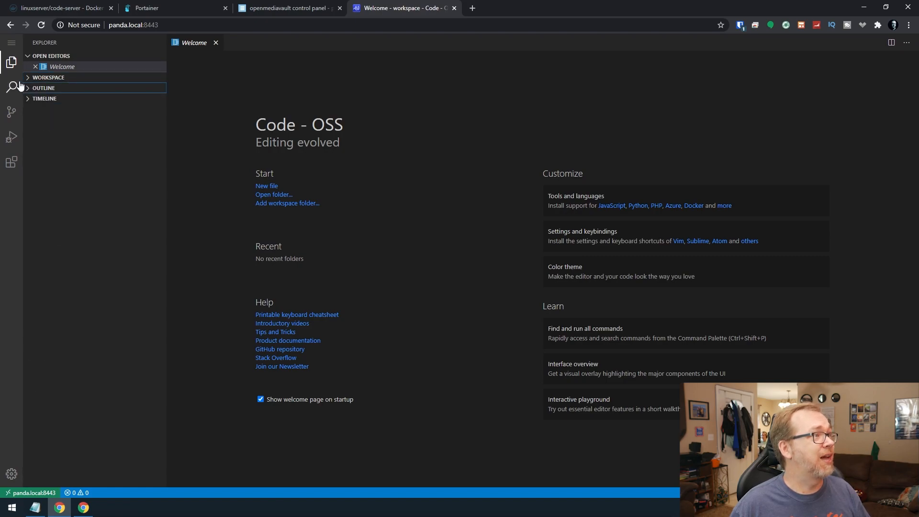
{"action": "mouse_move", "coordinate": [12, 87]}
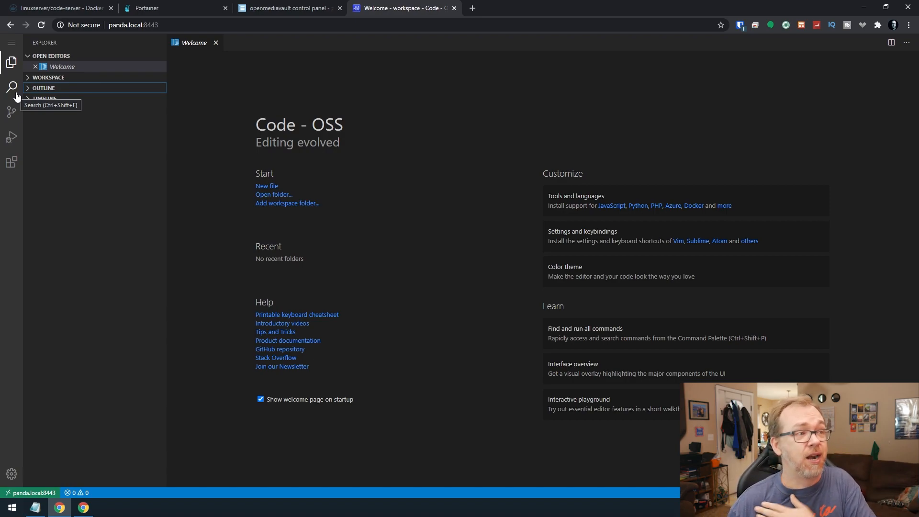
{"action": "mouse_move", "coordinate": [27, 110]}
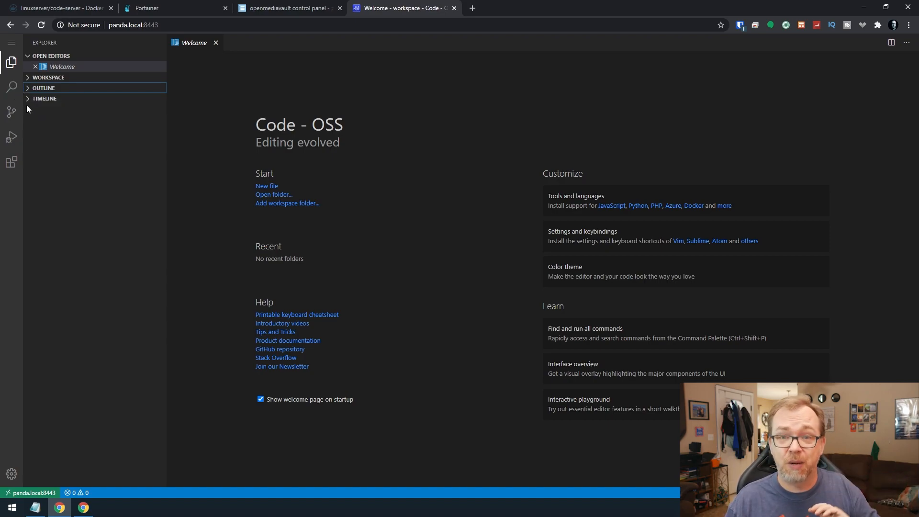
{"action": "mouse_move", "coordinate": [108, 83]}
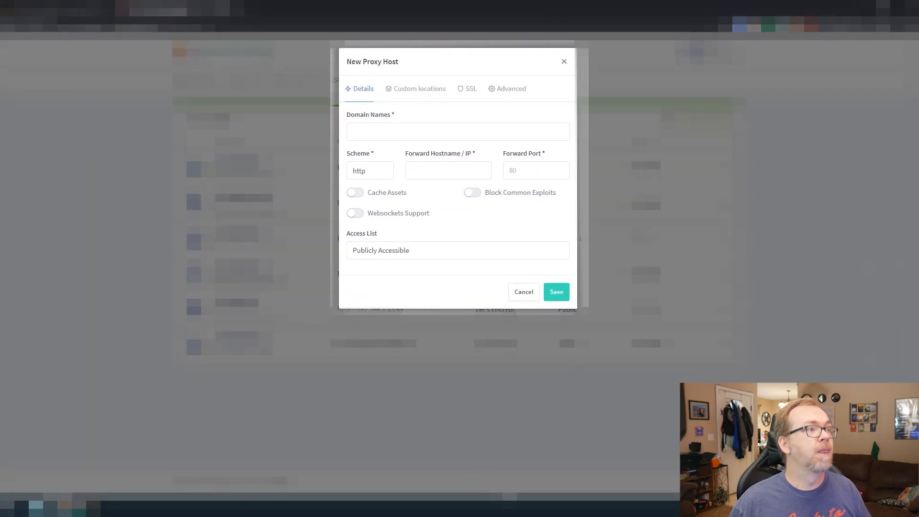
Enter the public domain name code.dbtechyt.com for the new proxy host.
{"action": "left_click", "coordinate": [458, 131]}
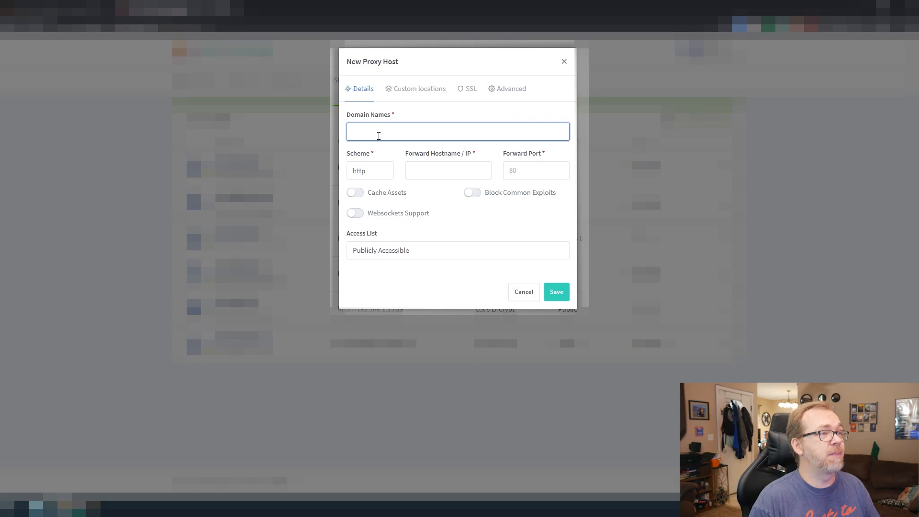
{"action": "type", "text": "code."}
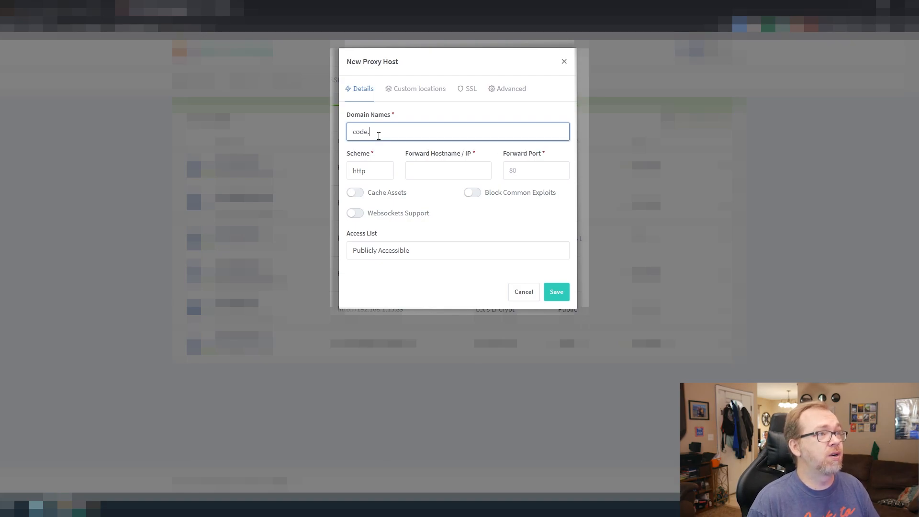
{"action": "type", "text": "dbtechyt.com"}
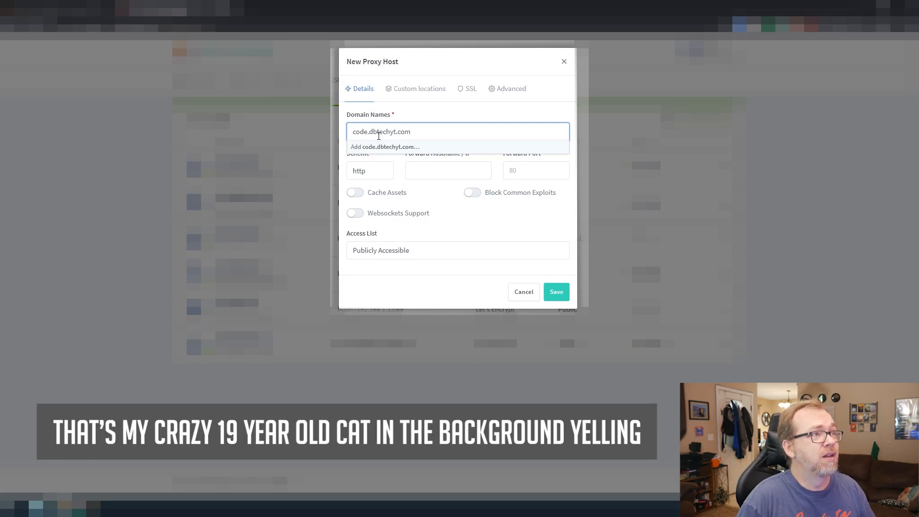
Forward the host to 192.168.1.30 on port 8443 and block common exploits.
{"action": "left_click", "coordinate": [385, 146]}
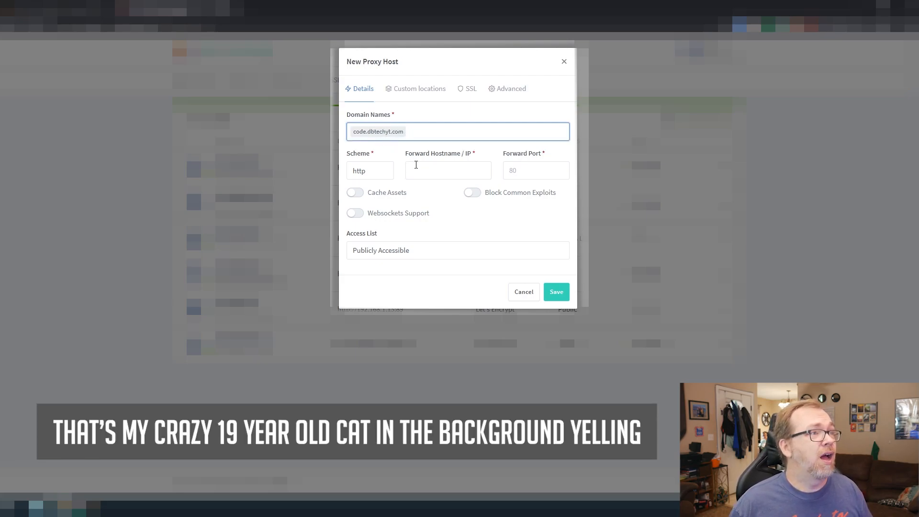
{"action": "type", "text": "192.168"}
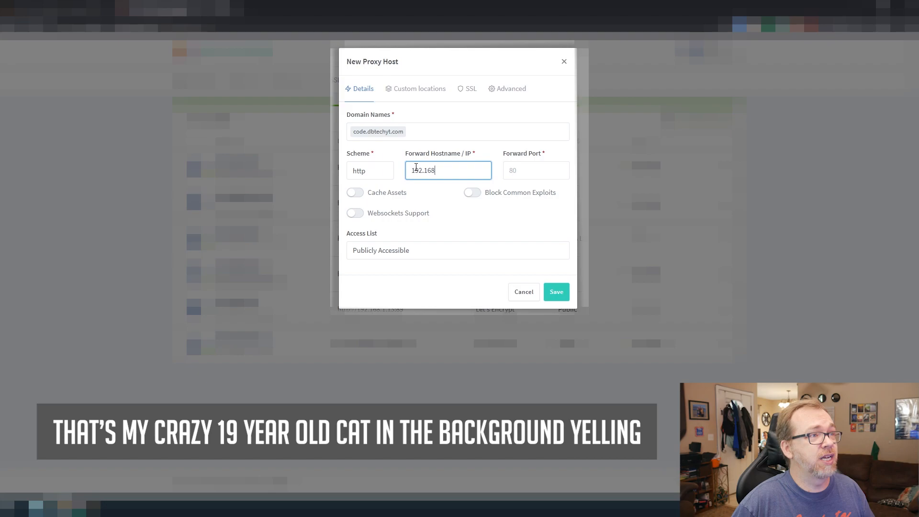
{"action": "type", "text": "8443"}
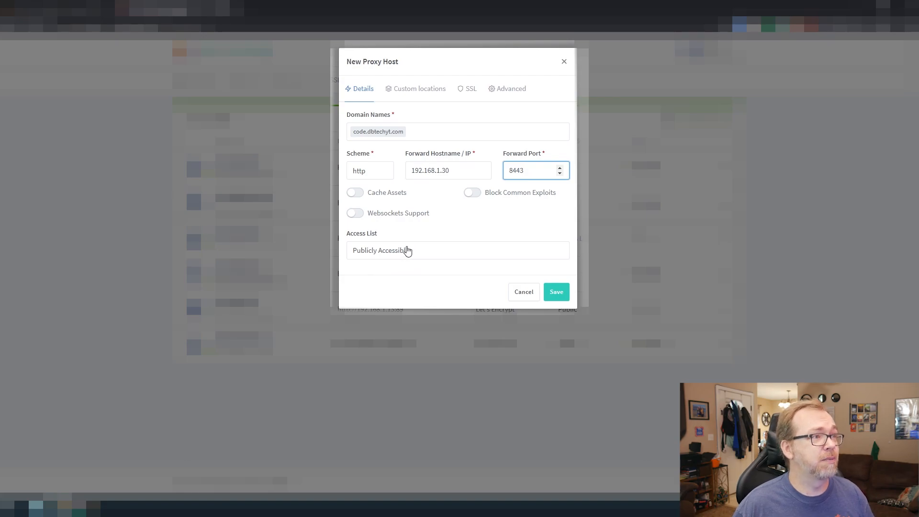
{"action": "mouse_move", "coordinate": [481, 203]}
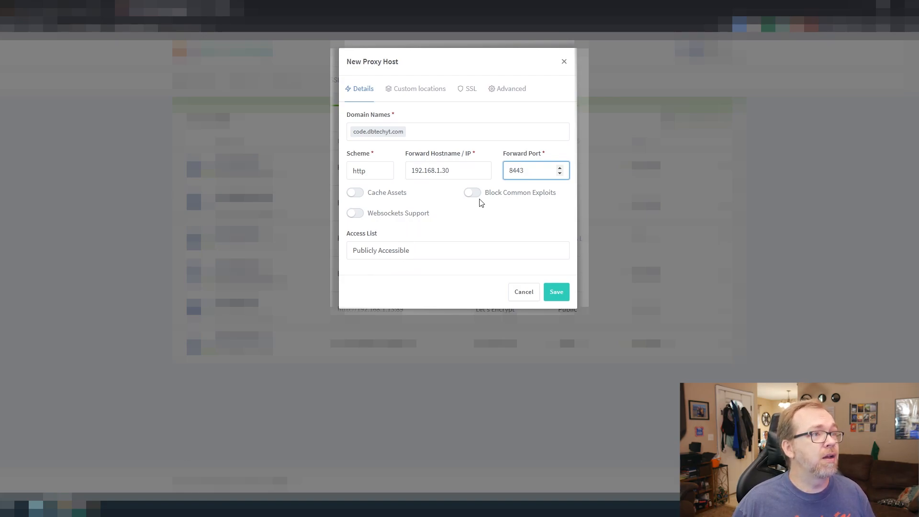
{"action": "left_click", "coordinate": [472, 193]}
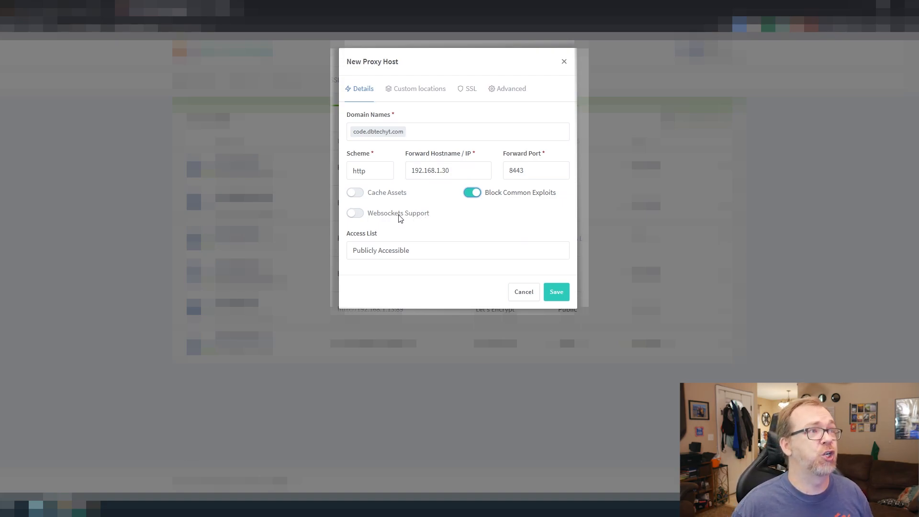
{"action": "mouse_move", "coordinate": [427, 220]}
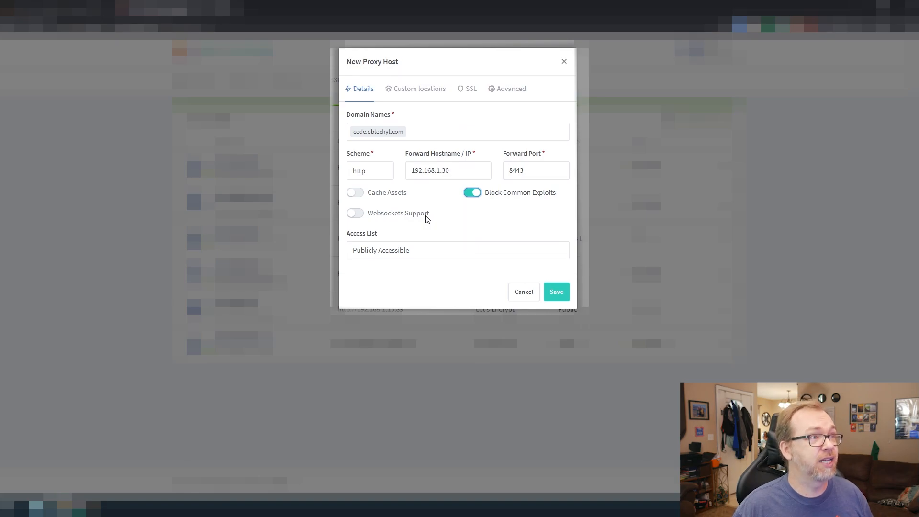
{"action": "mouse_move", "coordinate": [459, 99]}
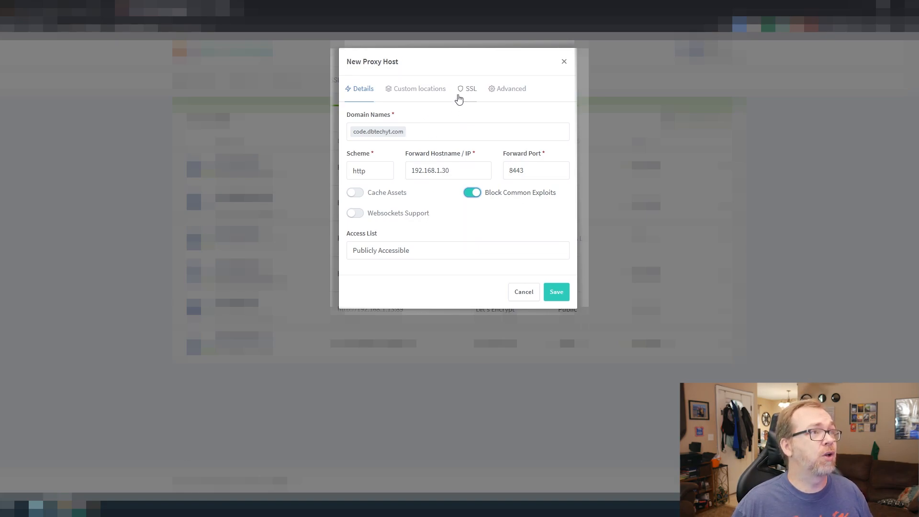
Request a new Let's Encrypt certificate with Force SSL, HTTP/2 support and terms agreed.
{"action": "left_click", "coordinate": [471, 88]}
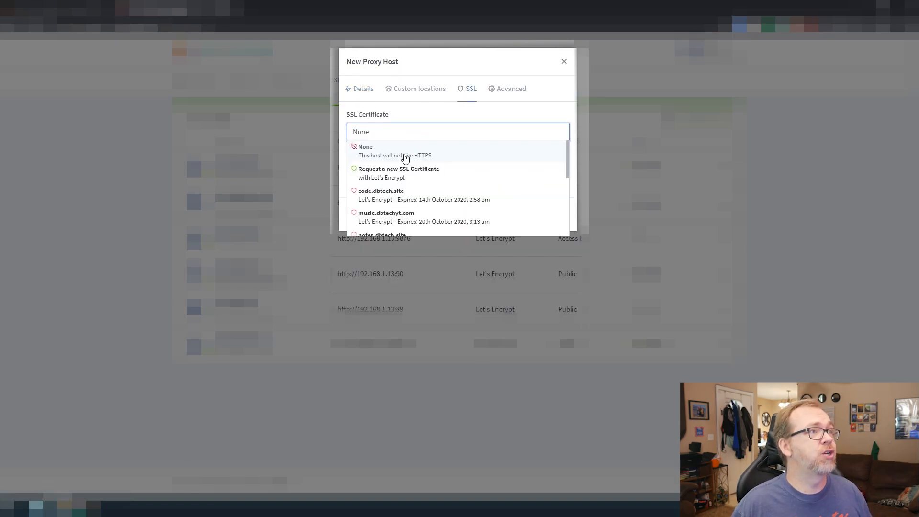
{"action": "left_click", "coordinate": [399, 168]}
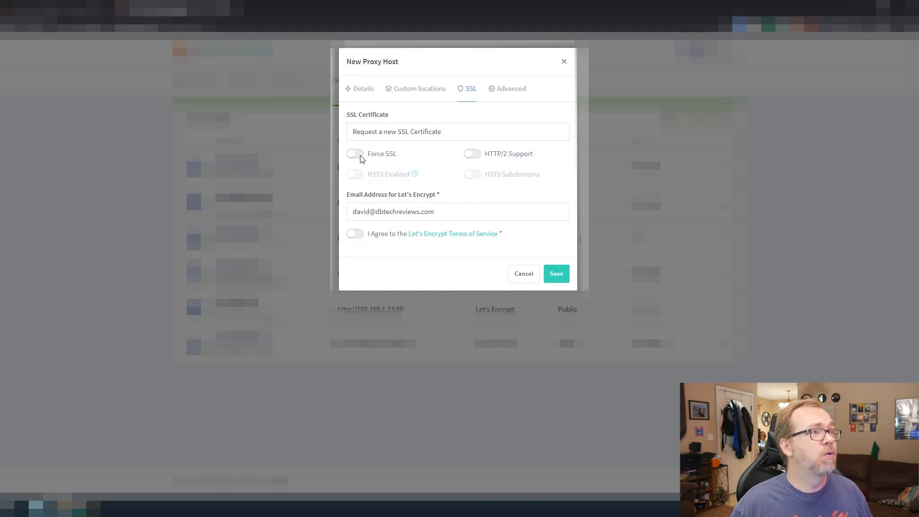
{"action": "left_click", "coordinate": [472, 153]}
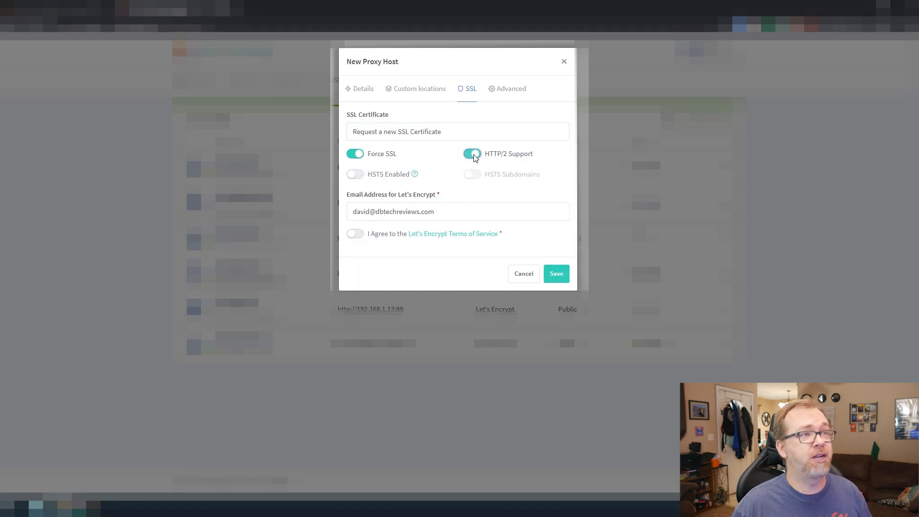
{"action": "left_click", "coordinate": [354, 234]}
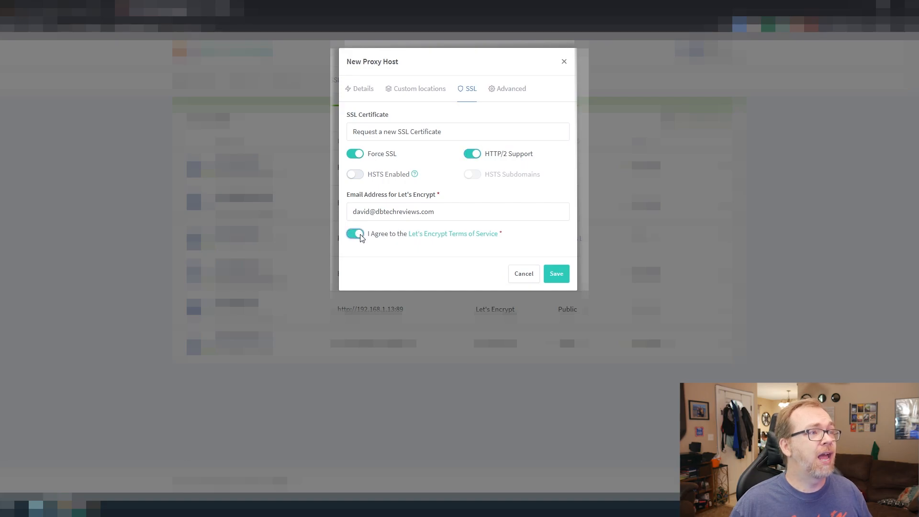
{"action": "left_click", "coordinate": [354, 234]}
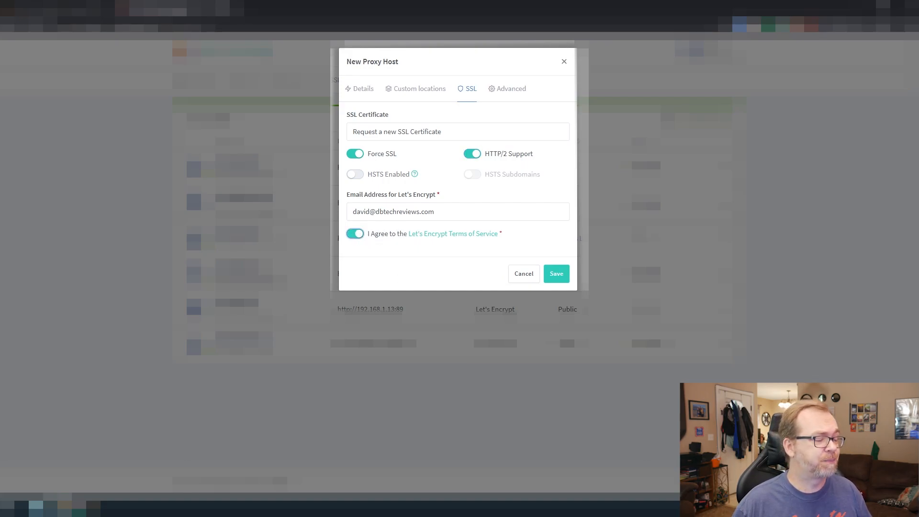
Review the details and SSL settings, then save the new code.dbtechyt.com proxy host.
{"action": "left_click", "coordinate": [363, 88]}
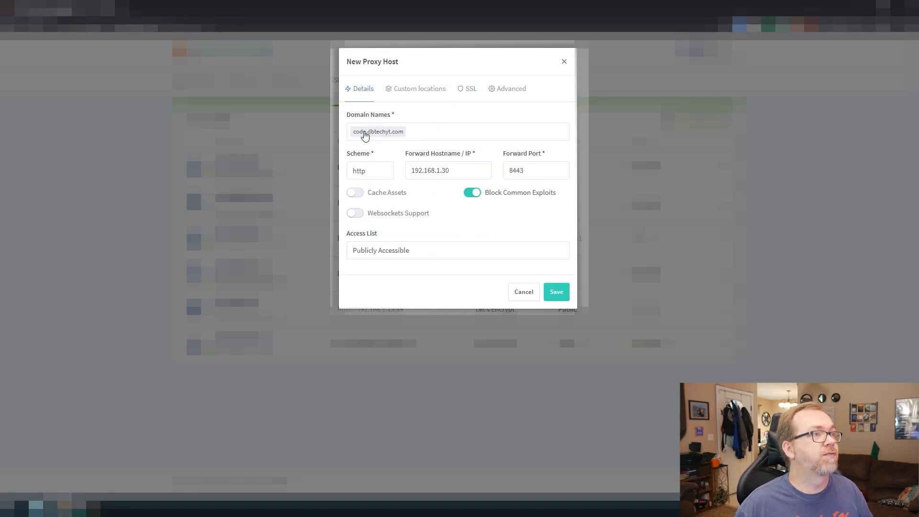
{"action": "left_click", "coordinate": [470, 88]}
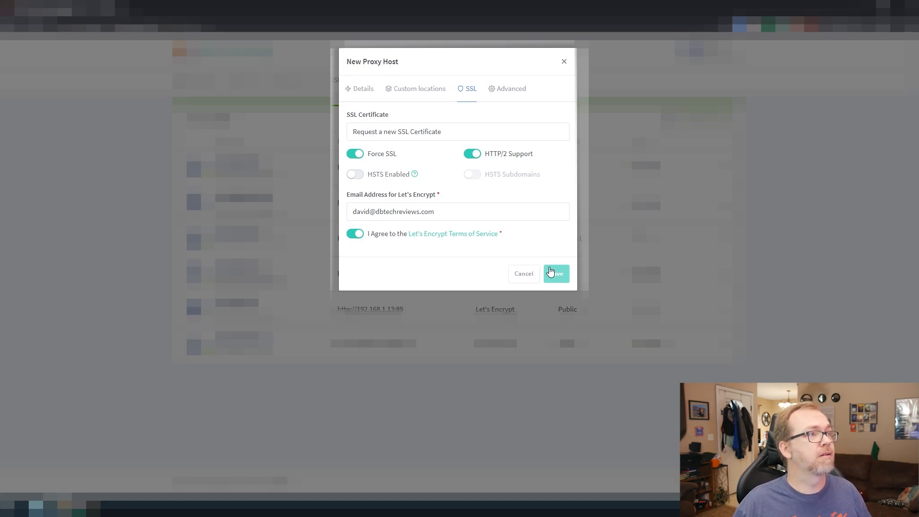
{"action": "left_click", "coordinate": [555, 274]}
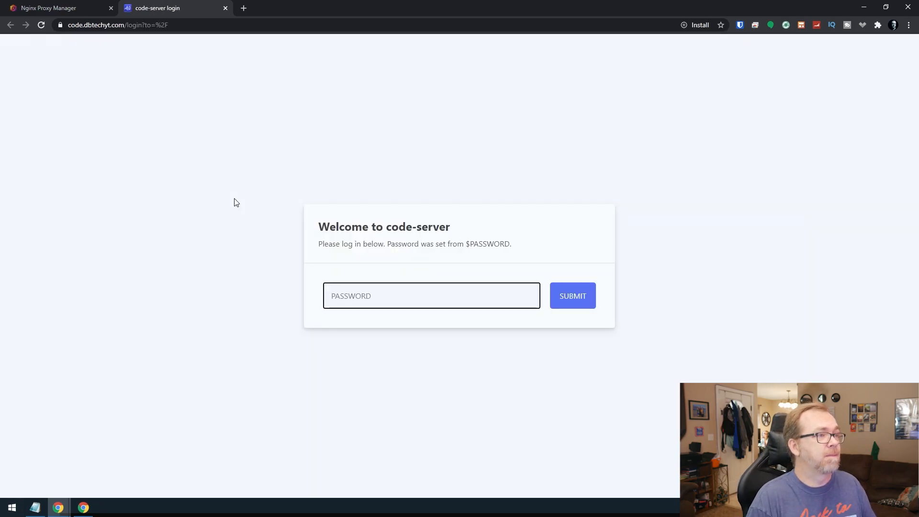
Reopen the code.dbtechyt.com proxy host for editing after viewing the code-server login page.
{"action": "left_click", "coordinate": [572, 296]}
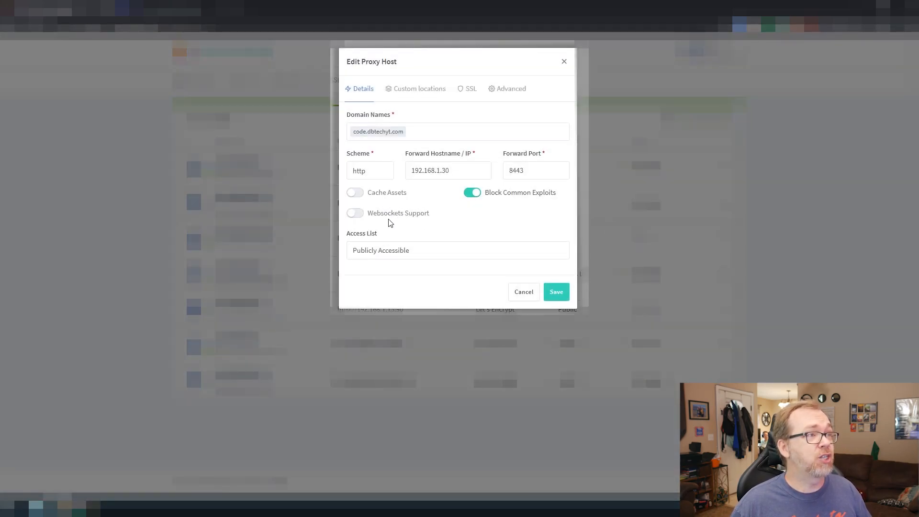
Enable WebSockets support on Details and HTTP/2 support on the SSL settings.
{"action": "left_click", "coordinate": [354, 213]}
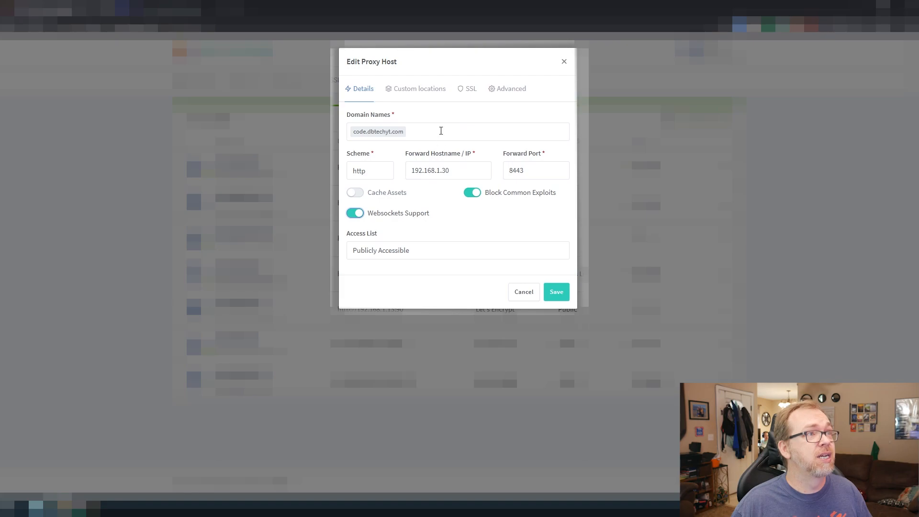
{"action": "left_click", "coordinate": [511, 88]}
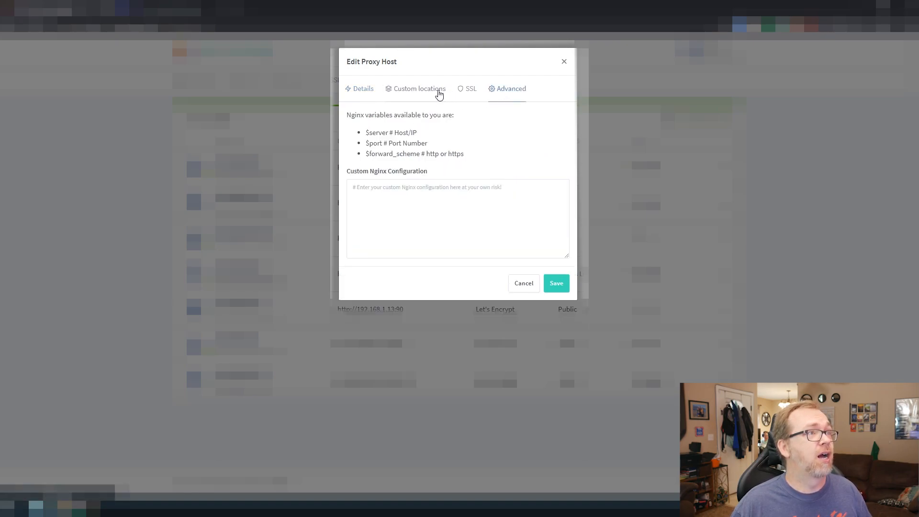
{"action": "left_click", "coordinate": [471, 88]}
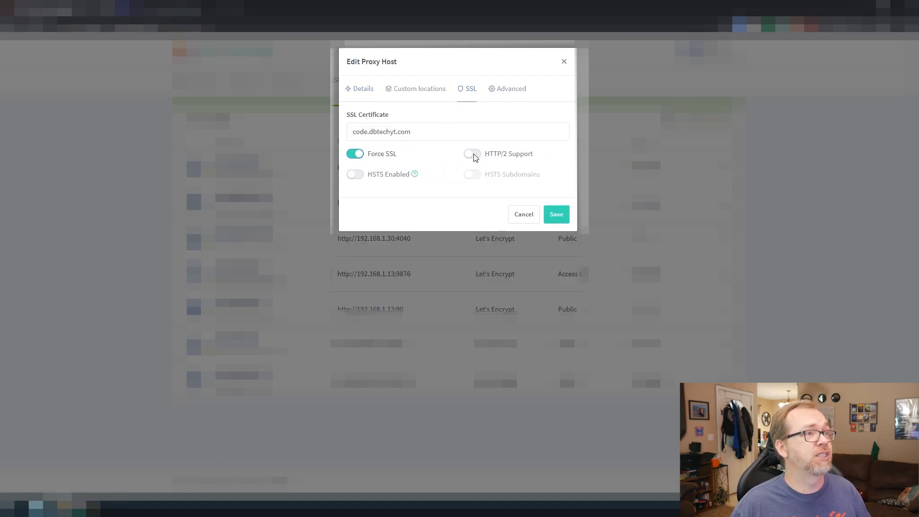
{"action": "left_click", "coordinate": [473, 153]}
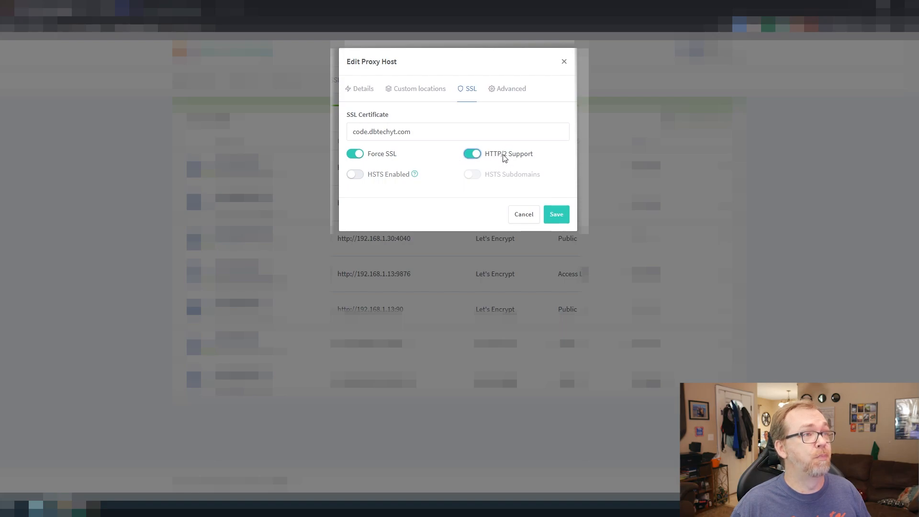
Review the details and SSL settings again and save the edited proxy host.
{"action": "left_click", "coordinate": [363, 88]}
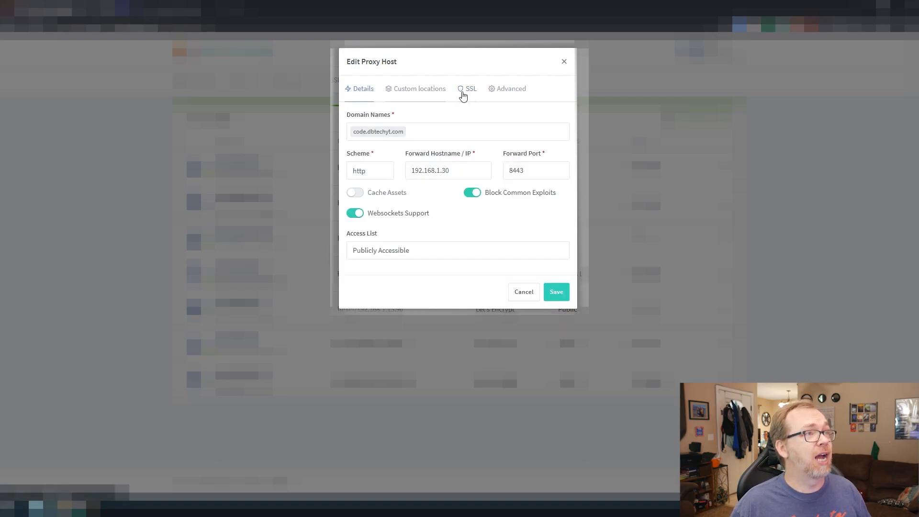
{"action": "left_click", "coordinate": [471, 88]}
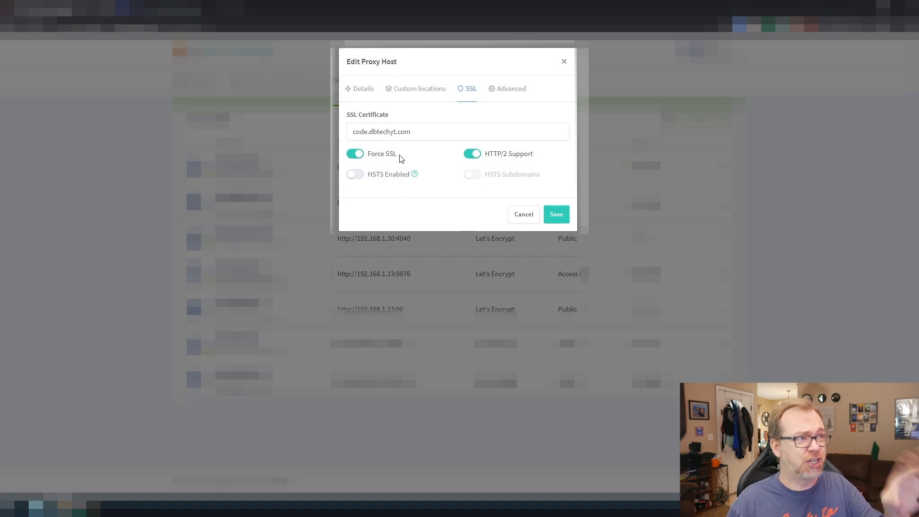
{"action": "mouse_move", "coordinate": [421, 161]}
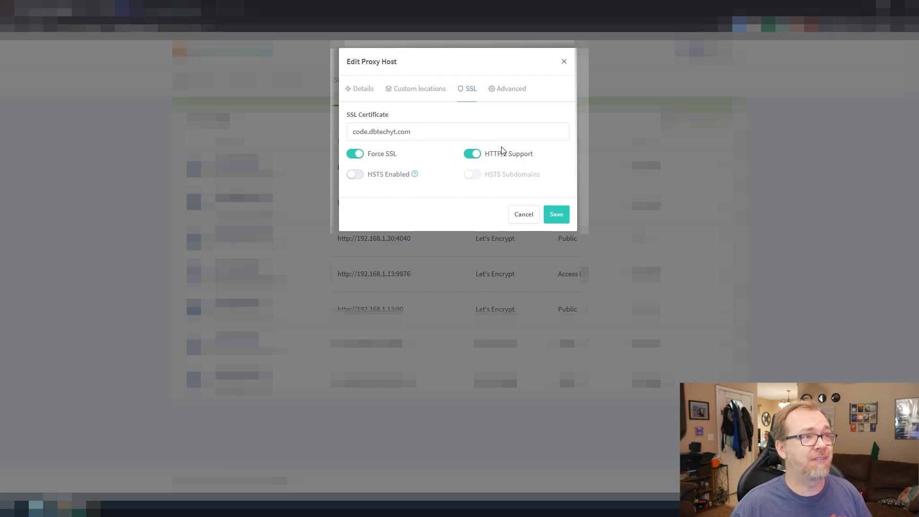
{"action": "left_click", "coordinate": [363, 88]}
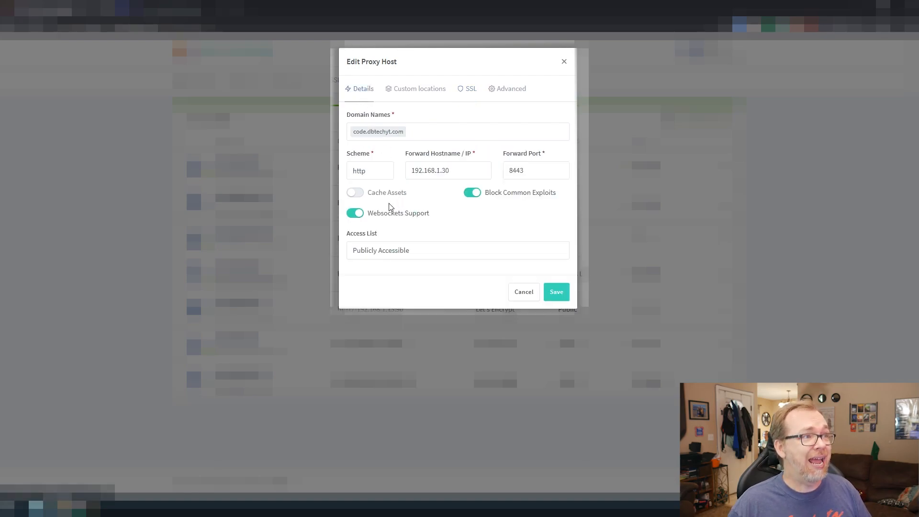
{"action": "left_click", "coordinate": [168, 8]}
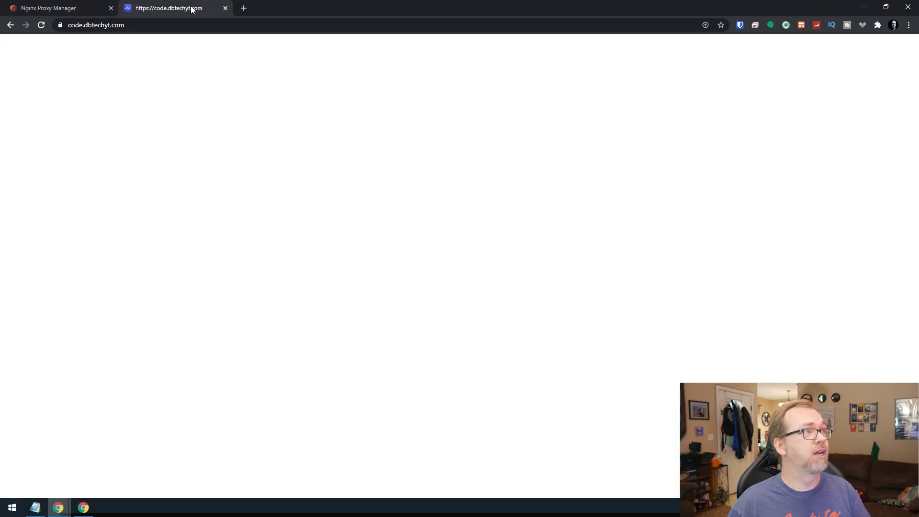